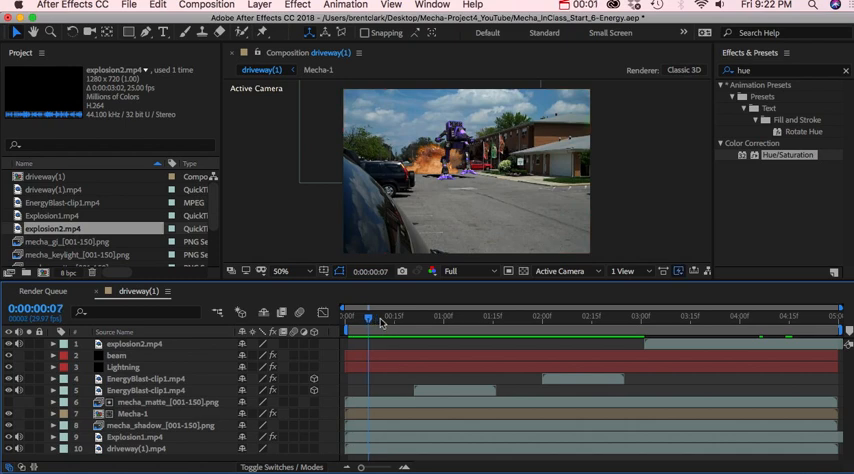
Scrub the driveway scene and select the copied explosion2.mp4 layer at the composition start.
left_click_drag(383, 316, 748, 316)
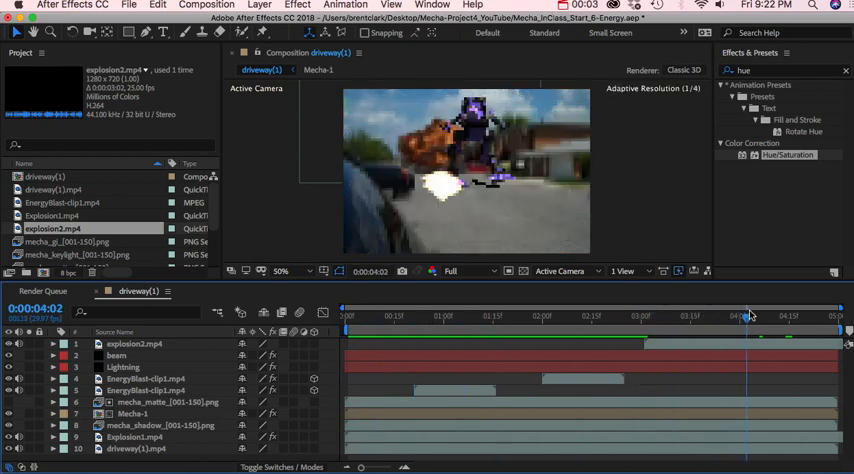
left_click_drag(748, 315, 758, 315)
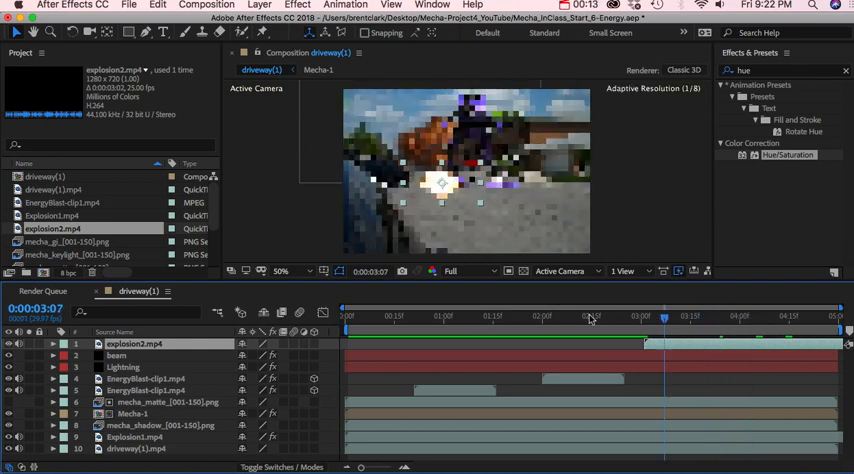
left_click(662, 316)
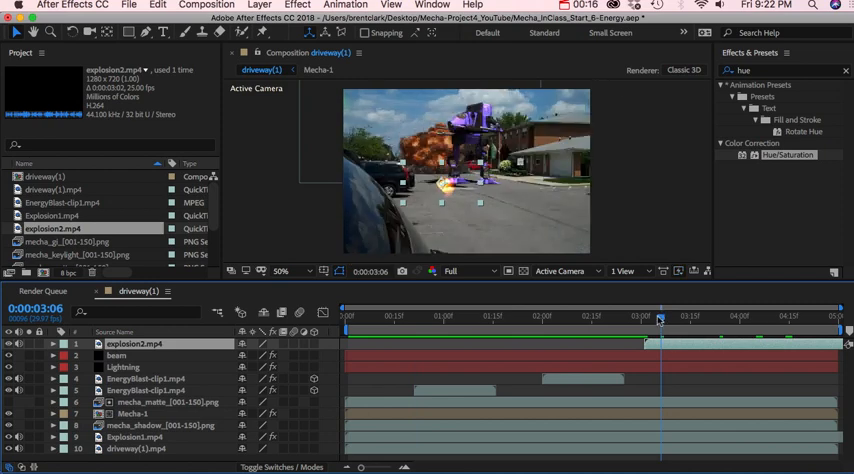
left_click(411, 316)
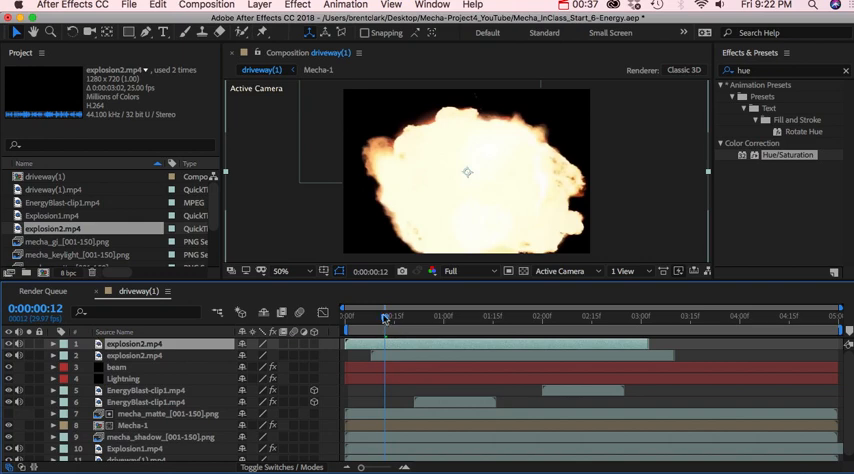
left_click(281, 270)
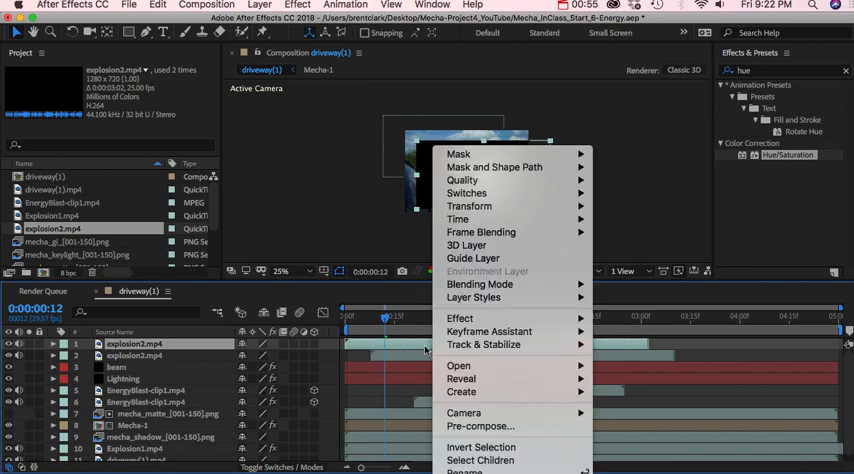
mouse_move(457, 219)
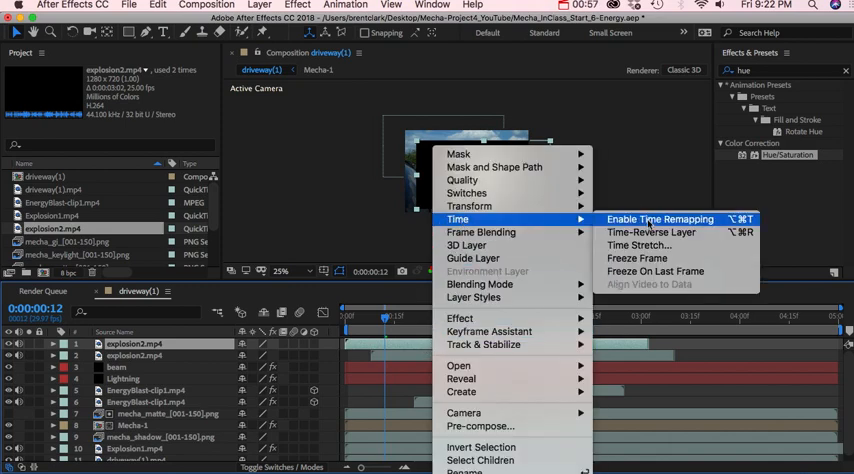
Time-stretch the early explosion2.mp4 copy with a stretch factor of 30%.
left_click(639, 245)
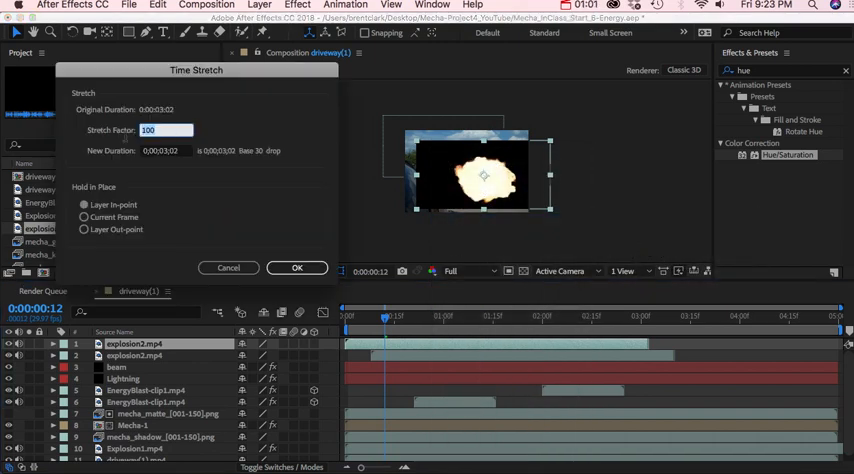
type("30")
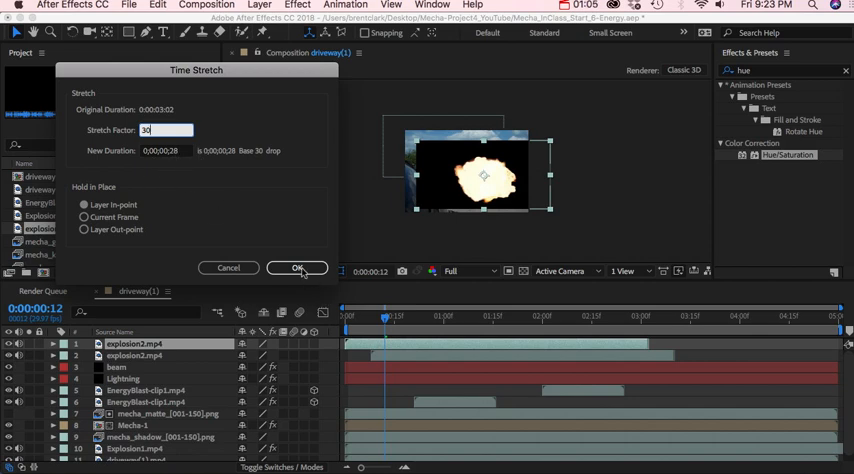
left_click(297, 267)
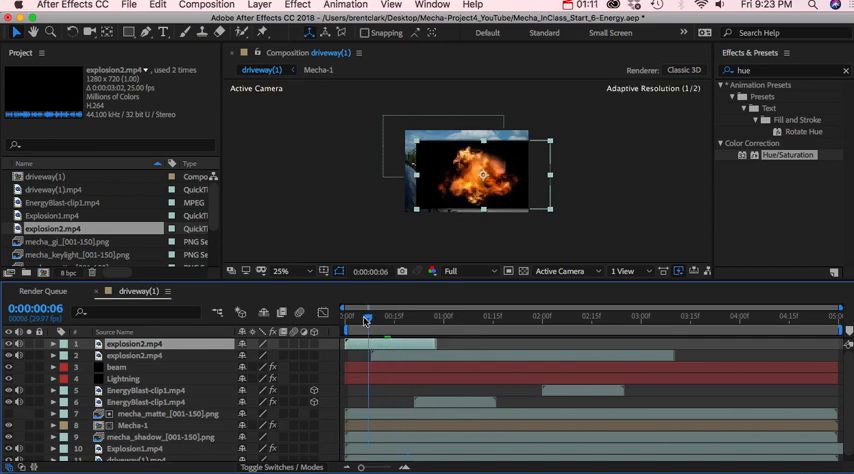
Search Effects & Presets for 'ke' to find the Color Key effect.
left_click(373, 316)
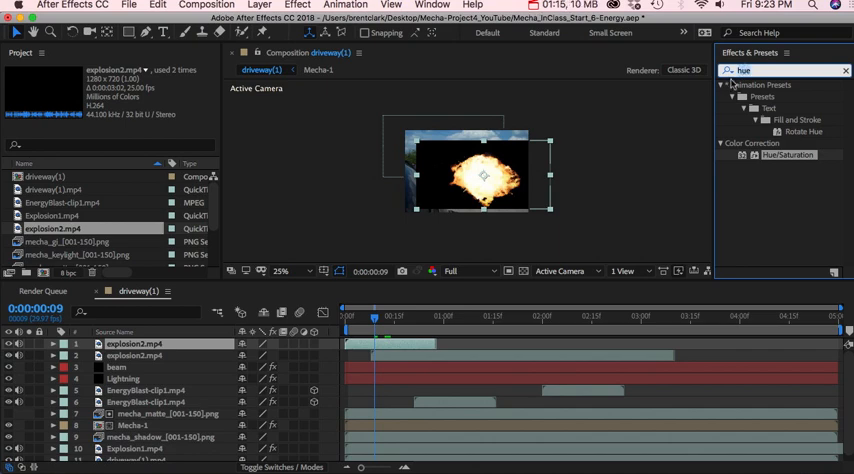
type("key")
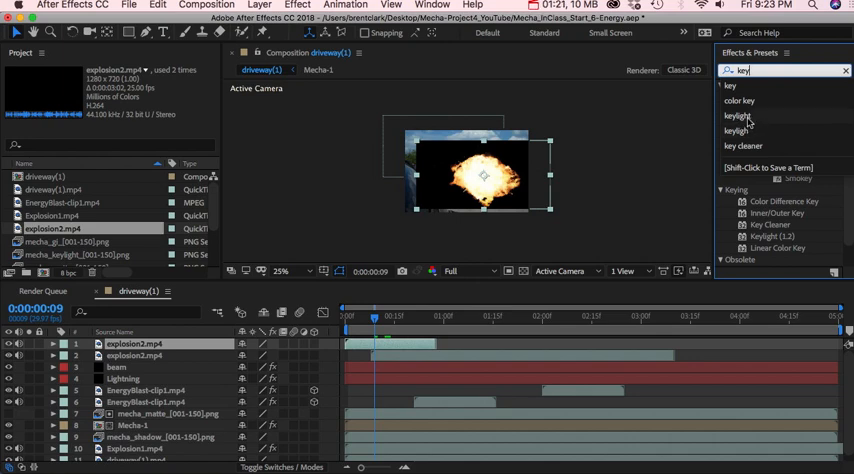
mouse_move(740, 120)
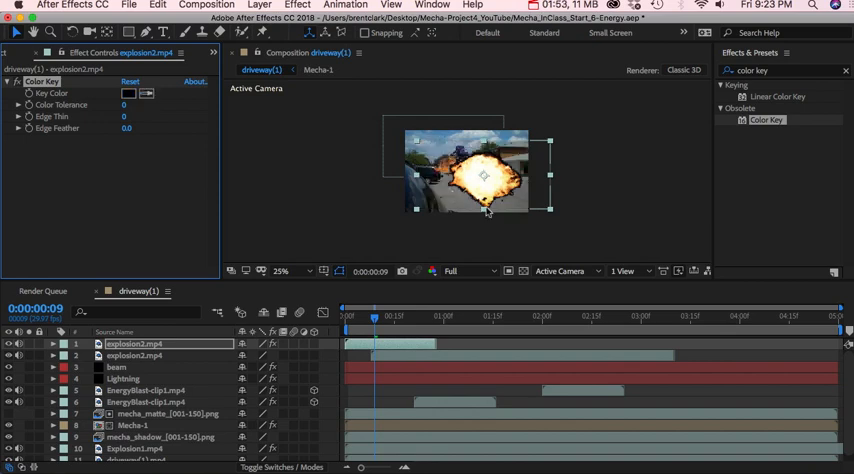
Key out black from the explosion and raise Edge Feather to about 9.
left_click(283, 271)
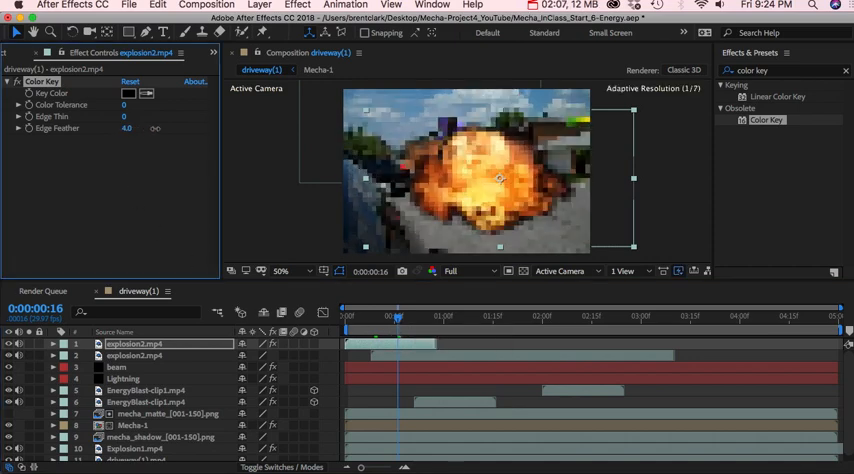
left_click(127, 128)
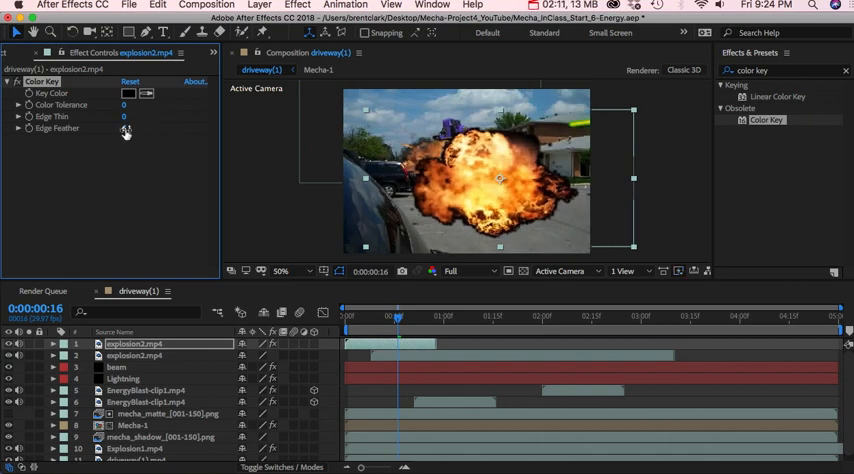
left_click_drag(125, 128, 145, 128)
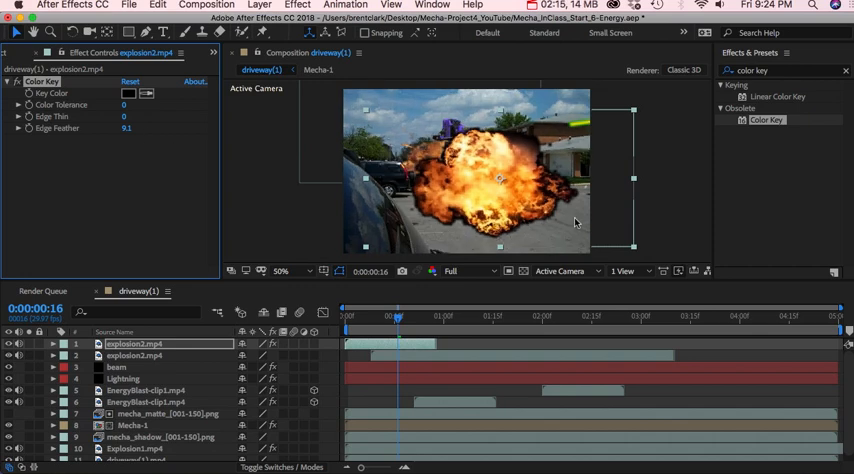
mouse_move(266, 173)
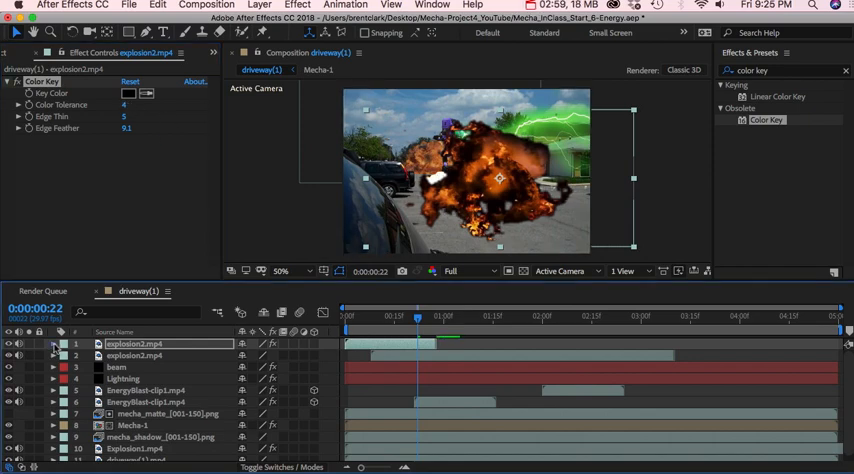
Reveal the layer's Color Key and set Color Tolerance keyframes across the first frames.
left_click(53, 344)
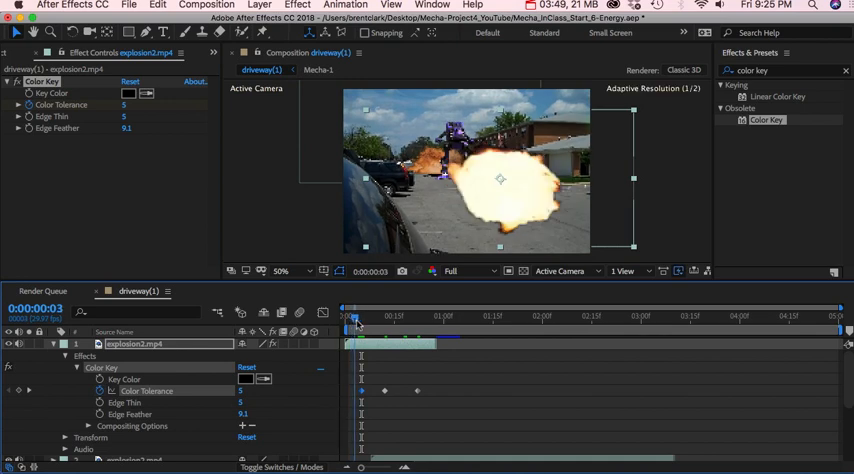
left_click_drag(357, 317, 382, 317)
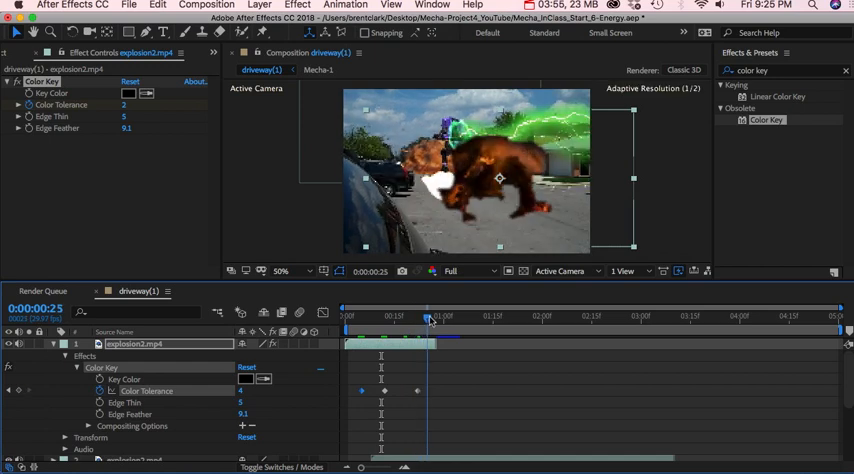
left_click_drag(428, 318, 418, 318)
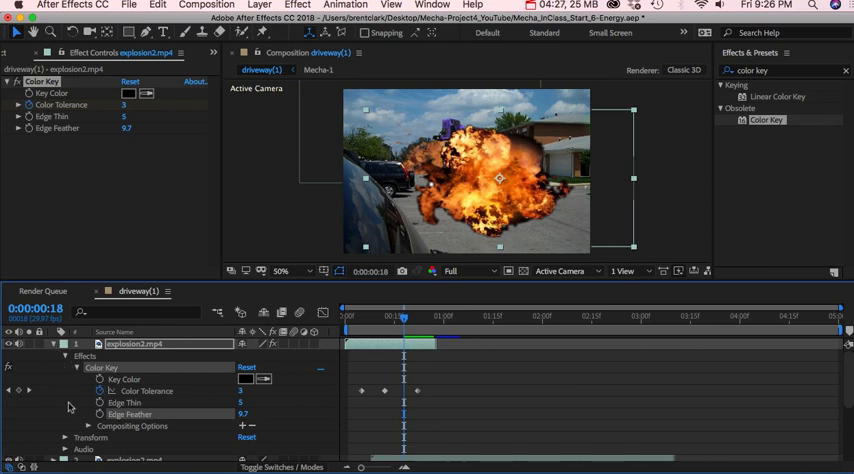
Keyframe Opacity to fade the explosion down from 100% over its final frames.
scroll("down", 3)
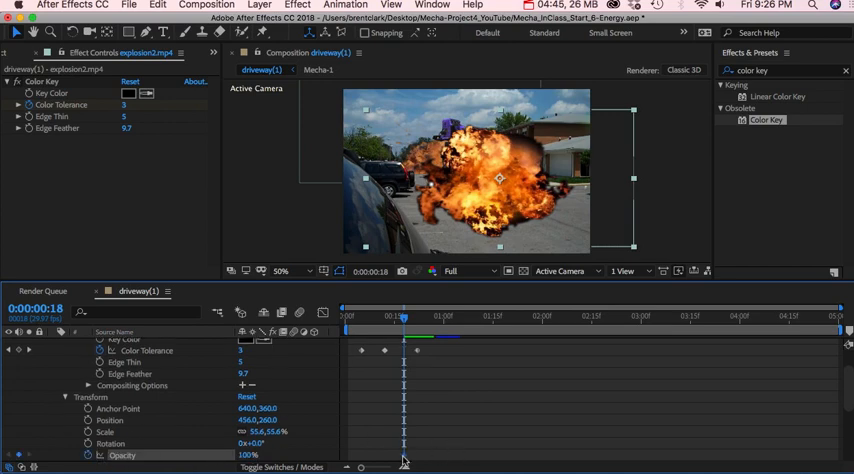
left_click_drag(404, 317, 420, 317)
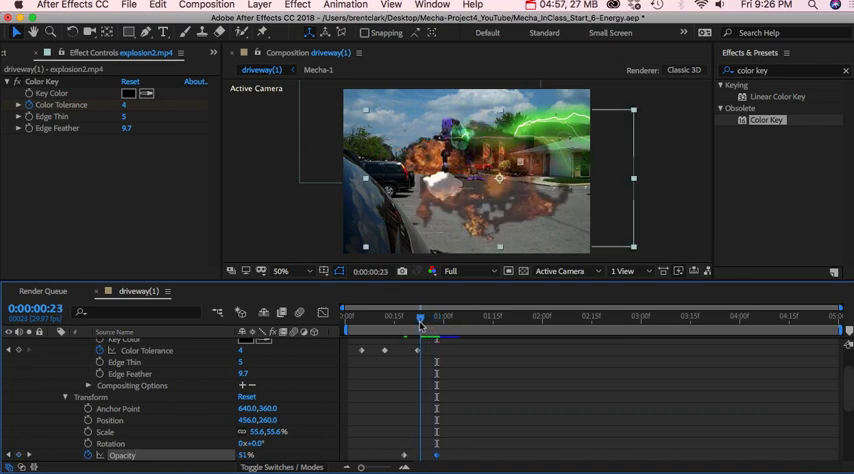
left_click_drag(420, 322, 345, 322)
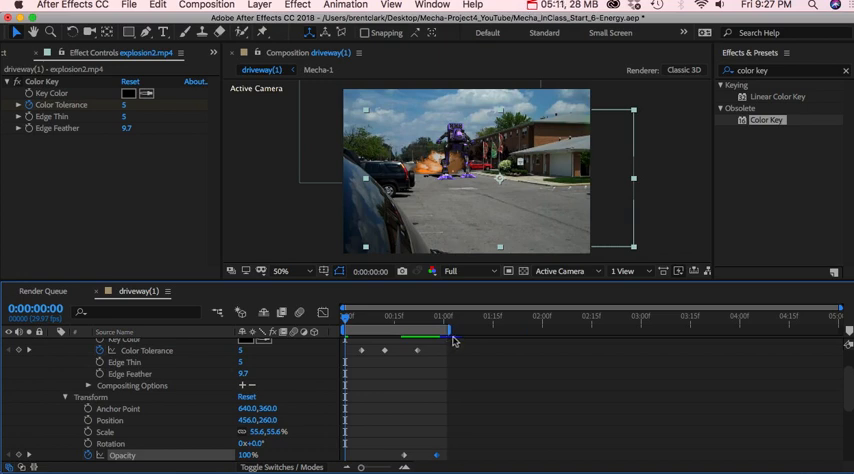
Drag the explosion2.mp4 layer to about 4:00 and scrub to check its timing.
left_click(455, 340)
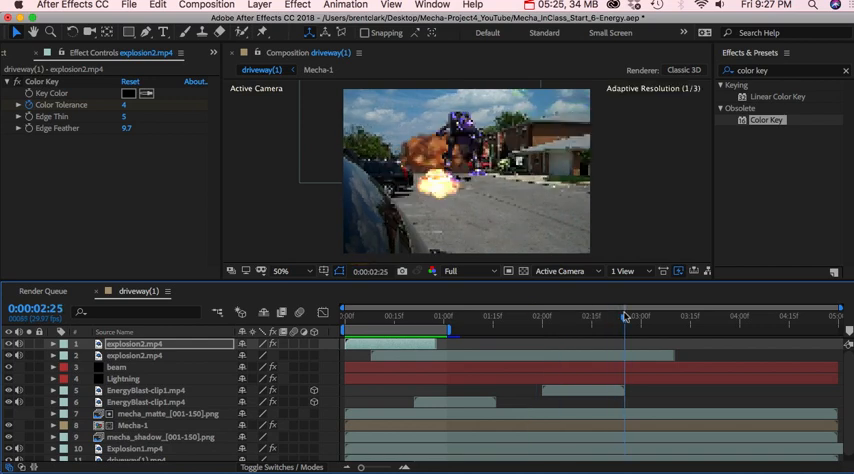
left_click(649, 316)
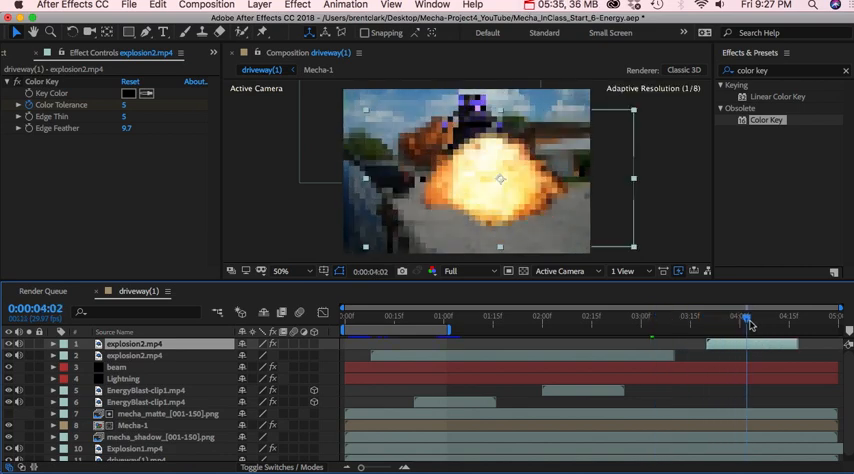
left_click_drag(748, 318, 808, 318)
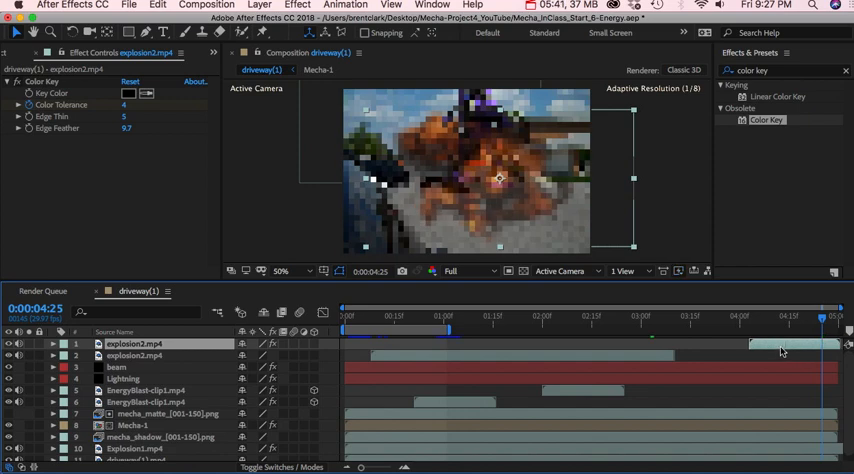
left_click(823, 316)
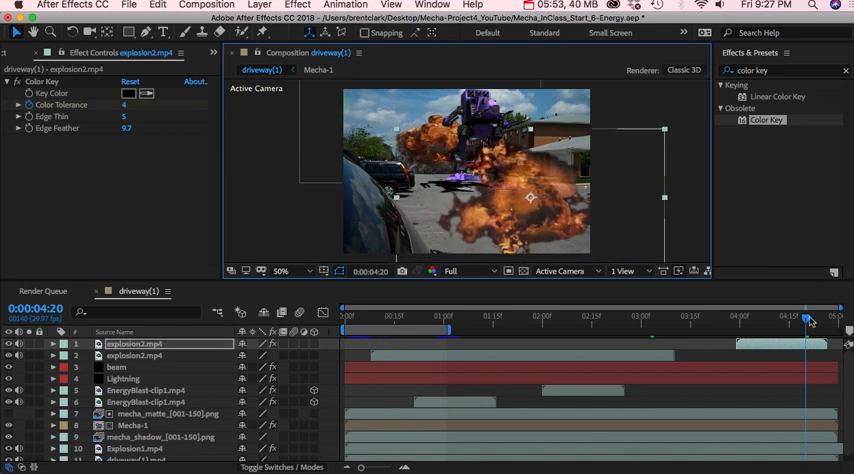
left_click(693, 317)
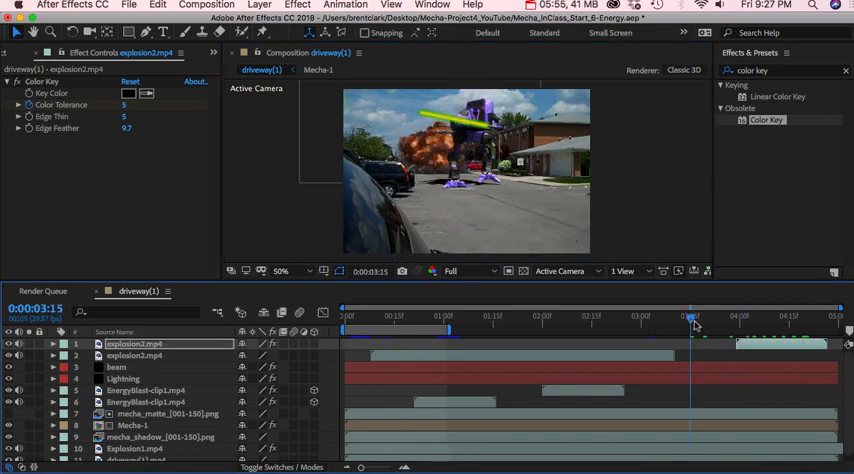
left_click(690, 318)
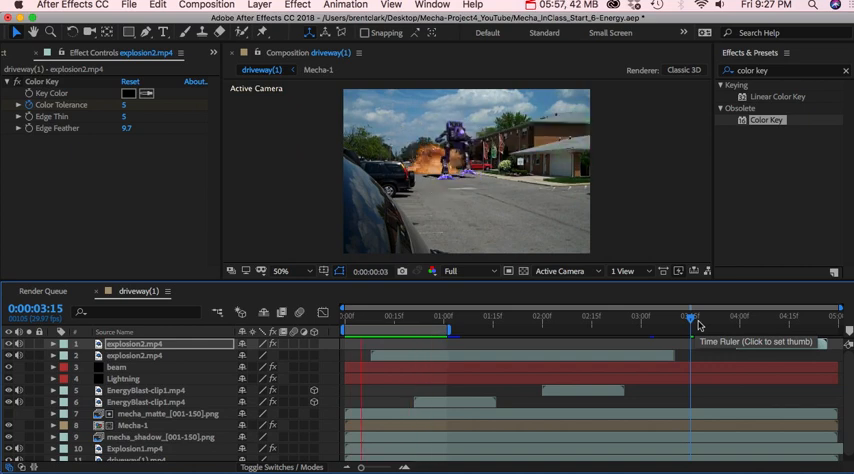